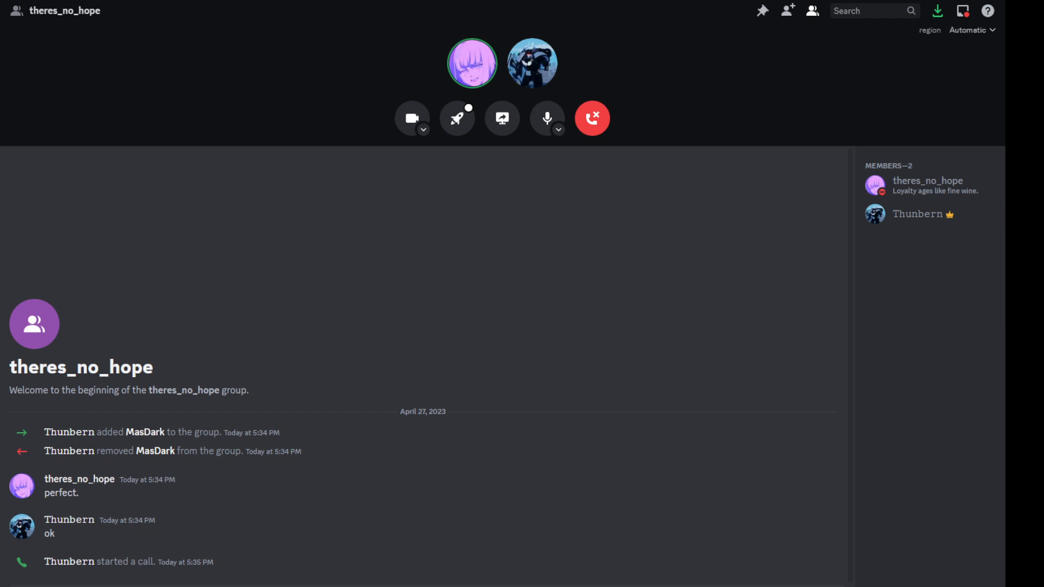
- Toggle your microphone muted, unmuted, then muted again in the two-member call
{"action": "left_click", "coordinate": [546, 118]}
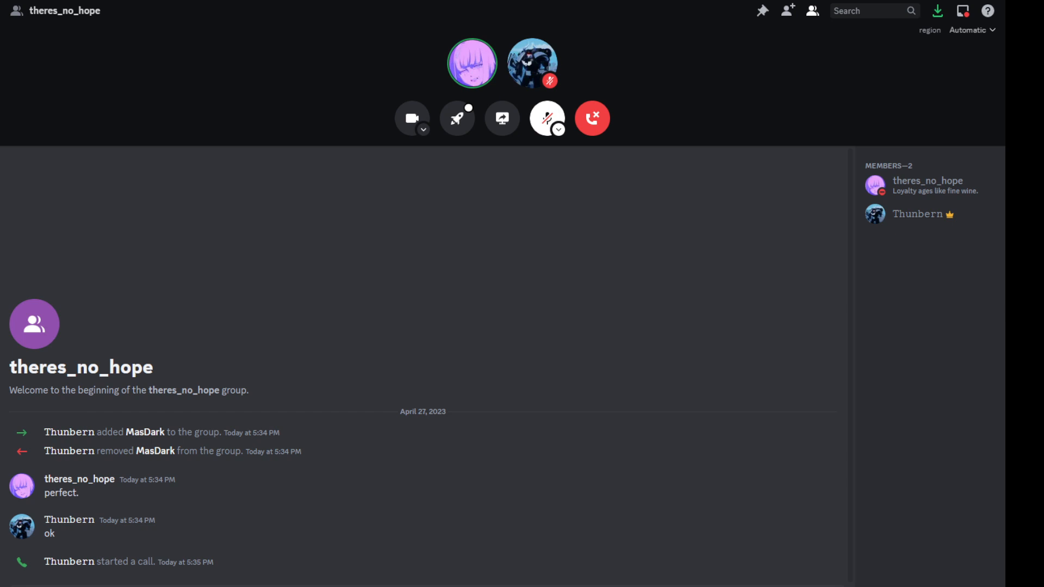
{"action": "left_click", "coordinate": [547, 119]}
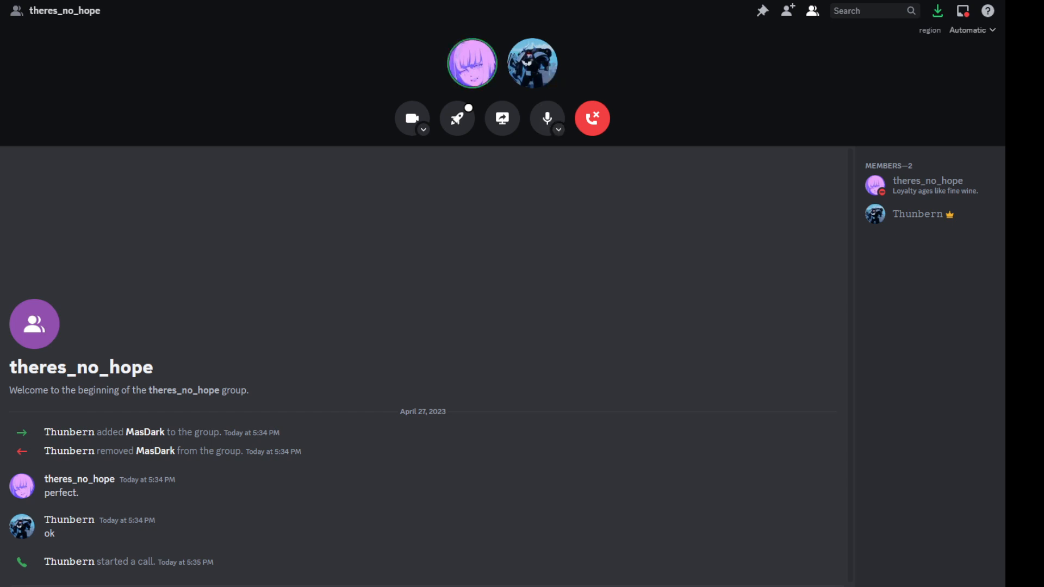
{"action": "left_click", "coordinate": [546, 118]}
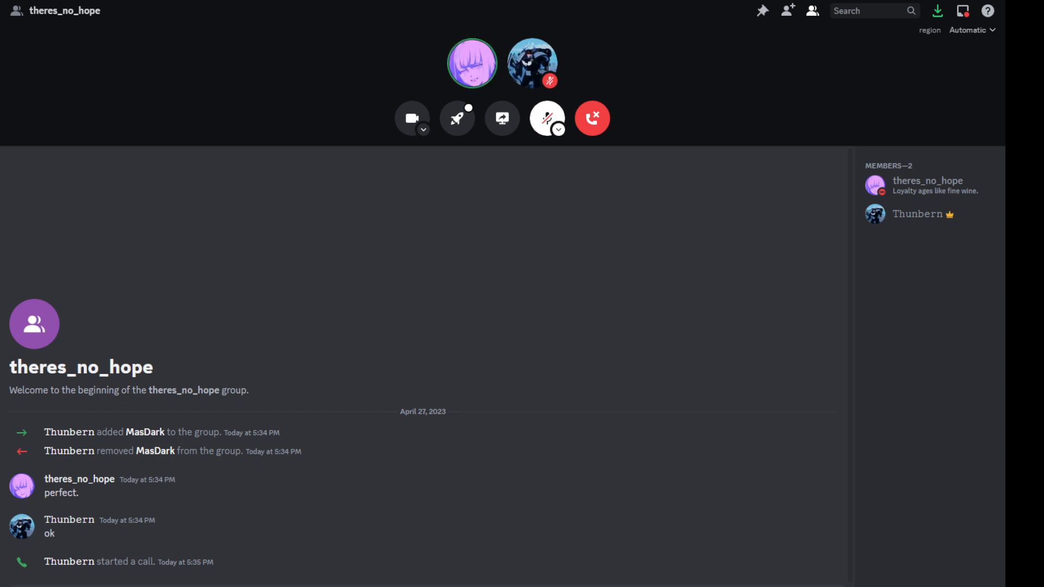
- Unmute your microphone to talk, then mute it again after the long conversation
{"action": "left_click", "coordinate": [546, 118]}
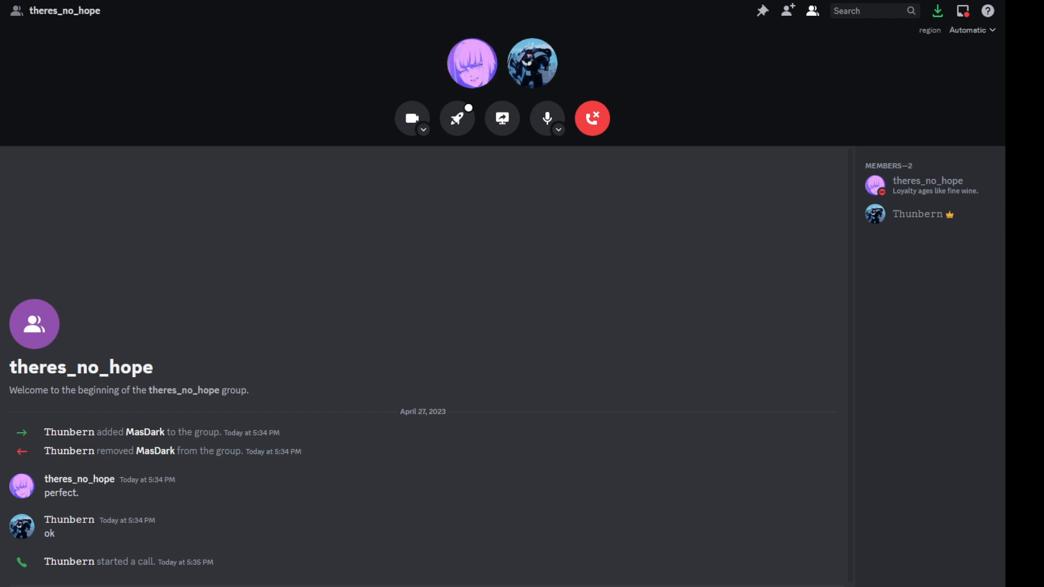
{"action": "mouse_move", "coordinate": [472, 63]}
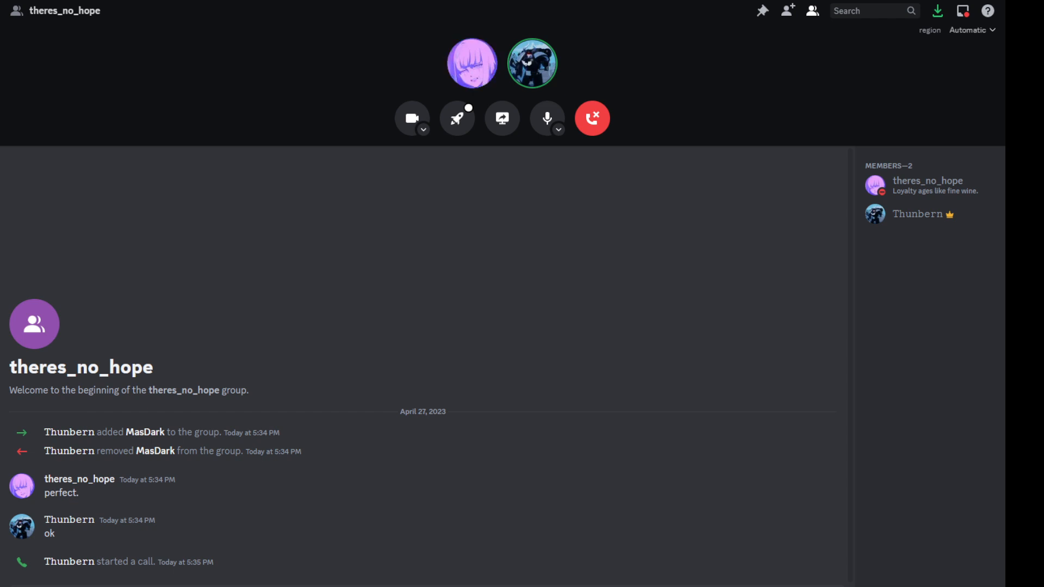
{"action": "left_click", "coordinate": [547, 119]}
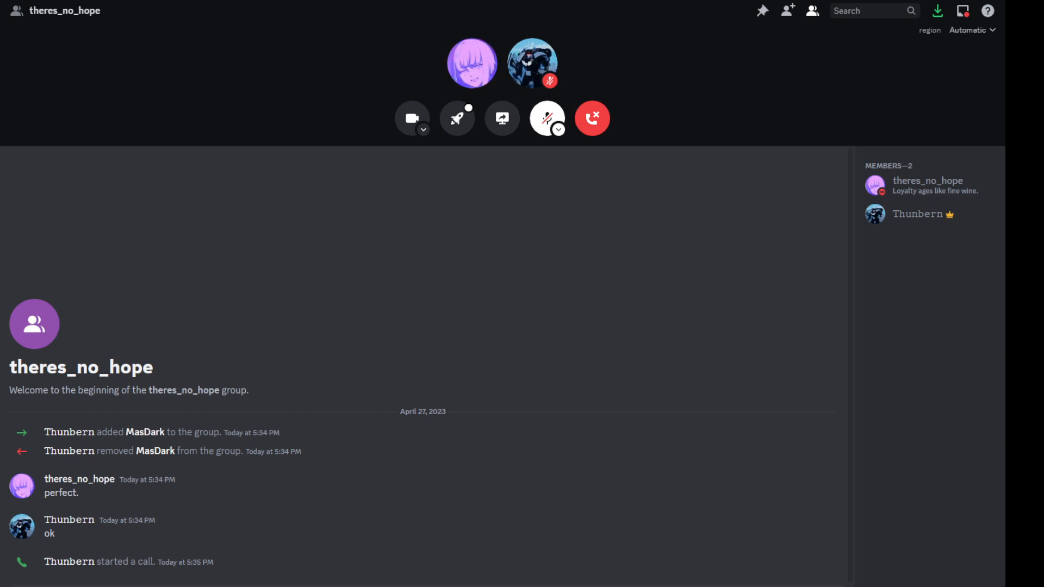
{"action": "left_click", "coordinate": [546, 118]}
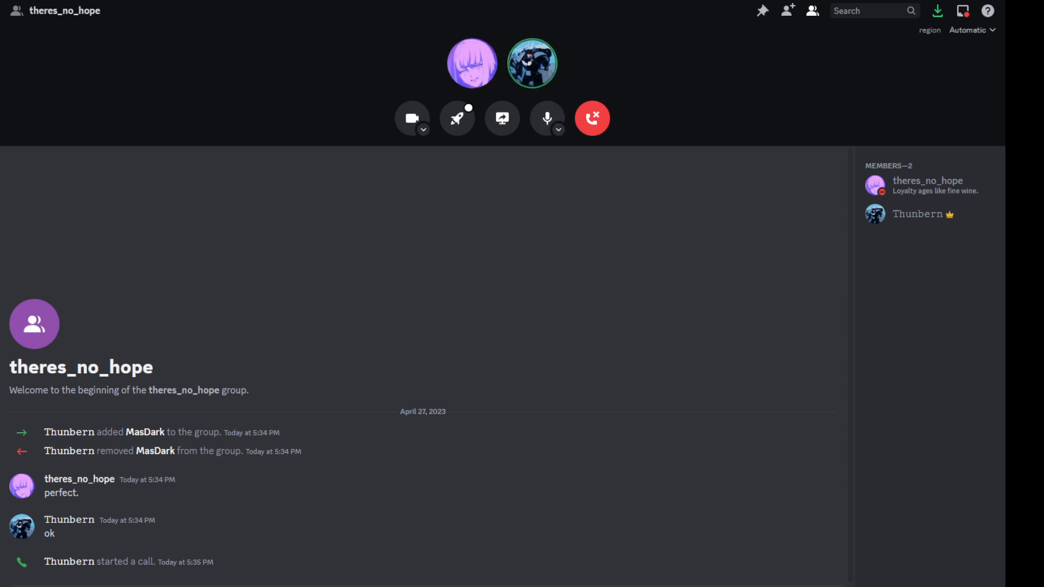
{"action": "left_click", "coordinate": [546, 118]}
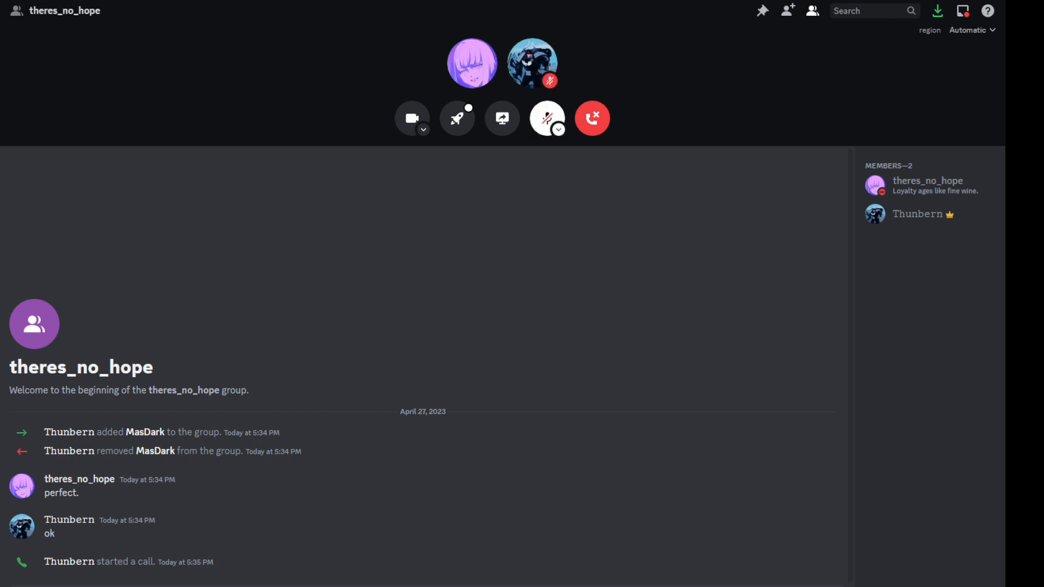
{"action": "left_click", "coordinate": [547, 119]}
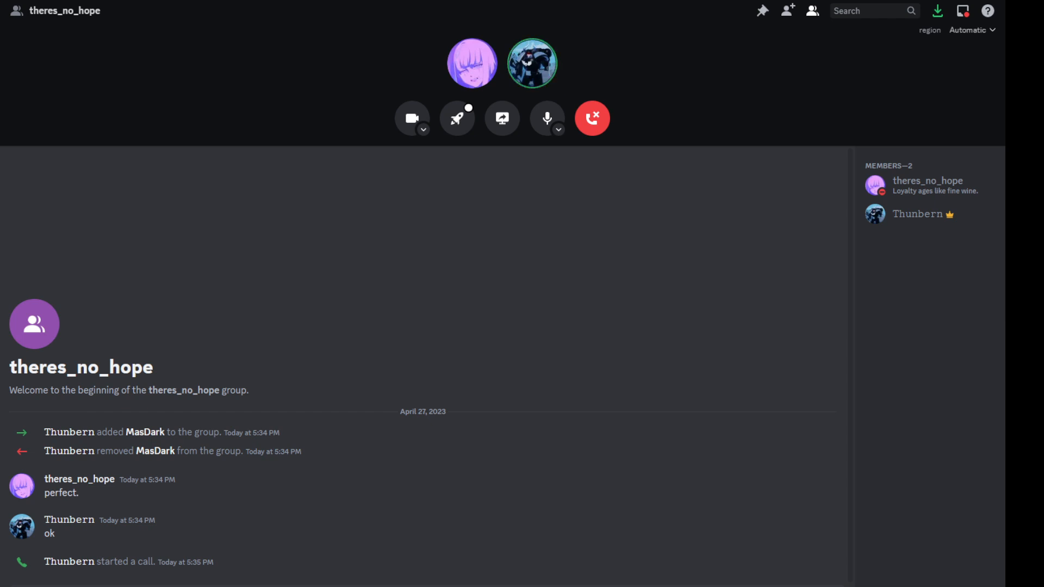
{"action": "left_click", "coordinate": [547, 118]}
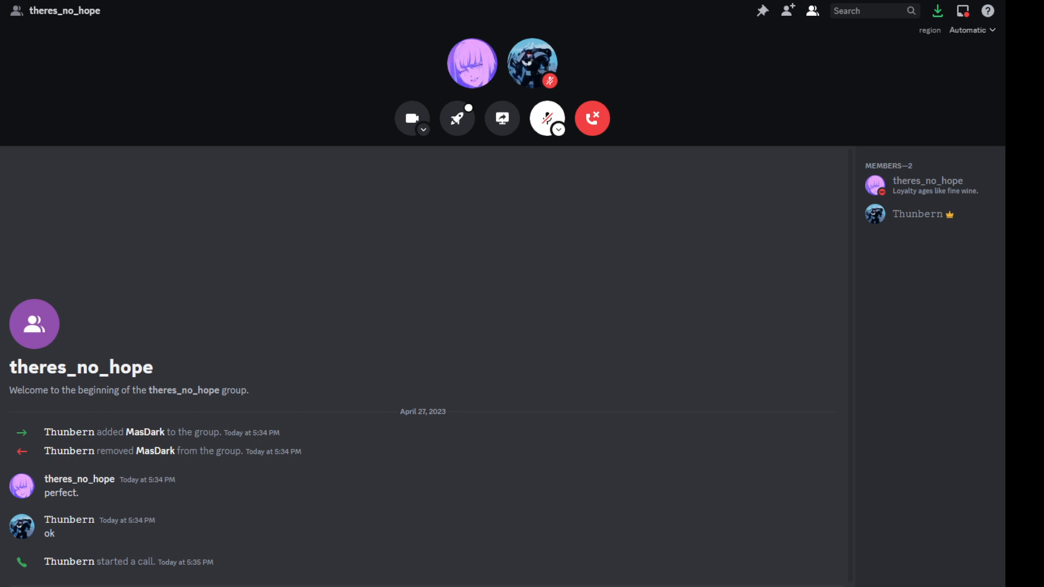
{"action": "left_click", "coordinate": [547, 118]}
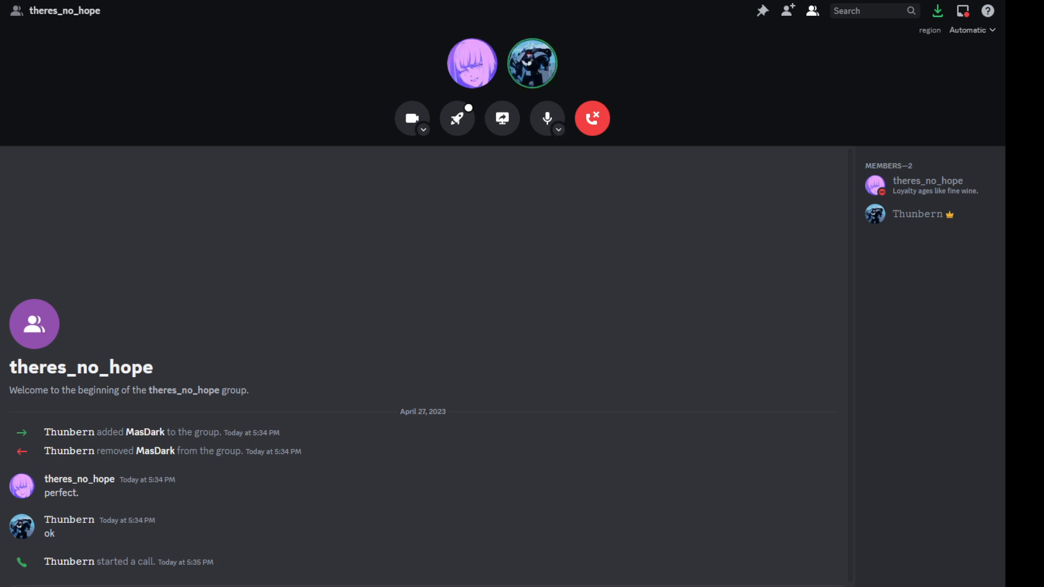
{"action": "left_click", "coordinate": [546, 118]}
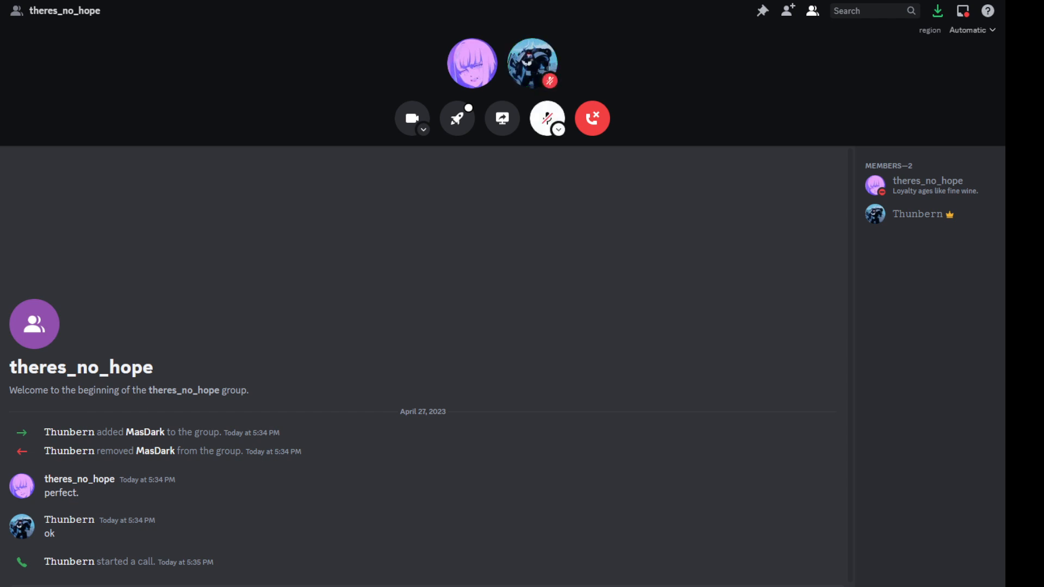
{"action": "left_click", "coordinate": [547, 118]}
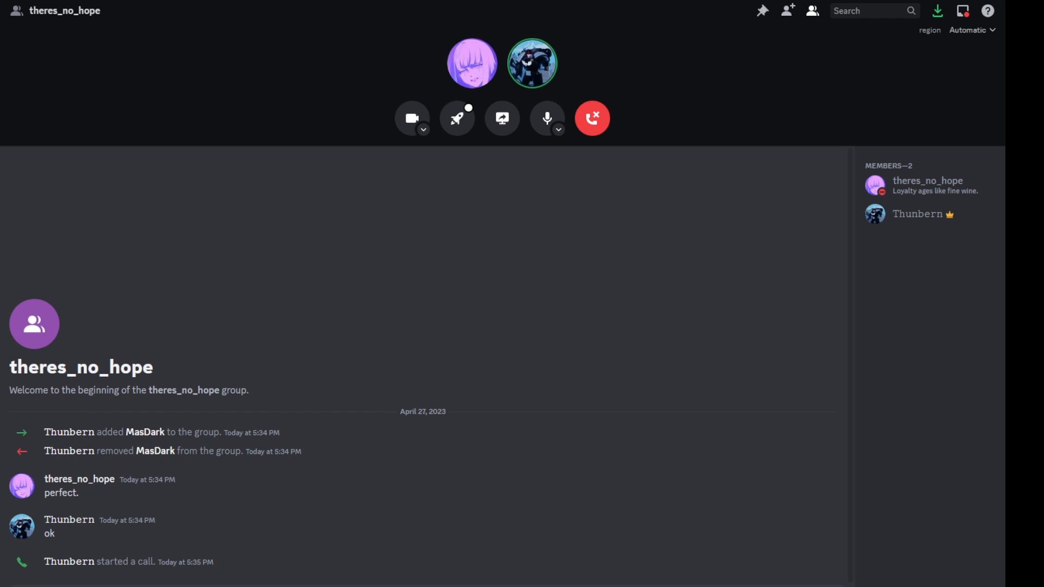
{"action": "left_click", "coordinate": [546, 119]}
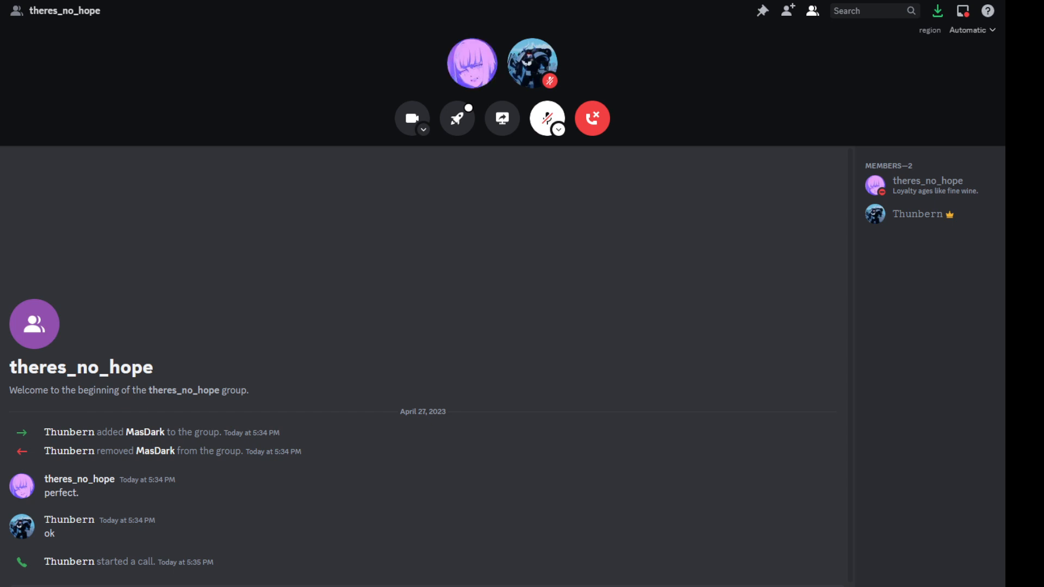
- Toggle the call microphone unmuted, muted, then unmuted to end able to talk
{"action": "left_click", "coordinate": [546, 118]}
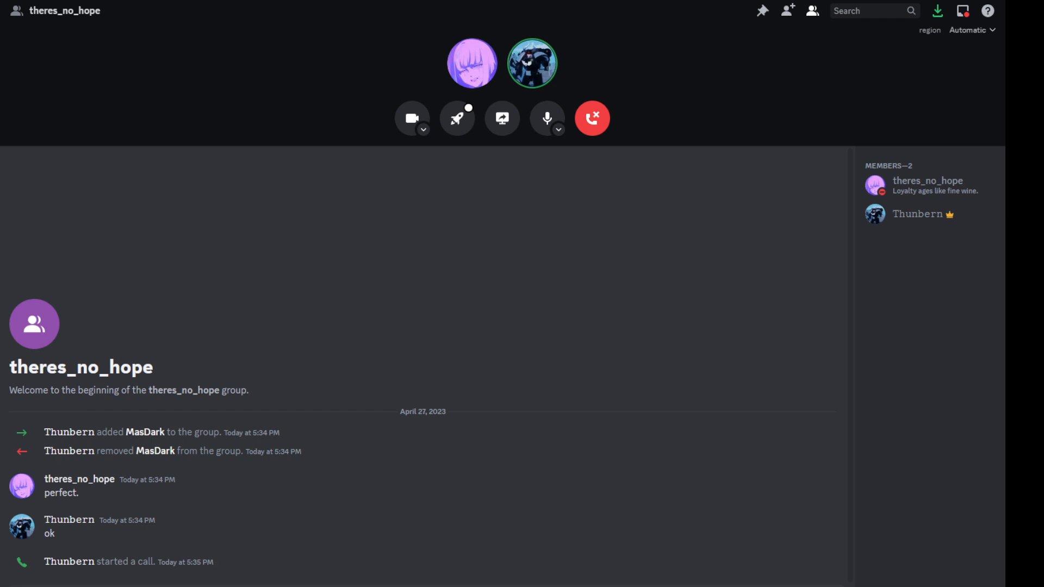
{"action": "left_click", "coordinate": [547, 118]}
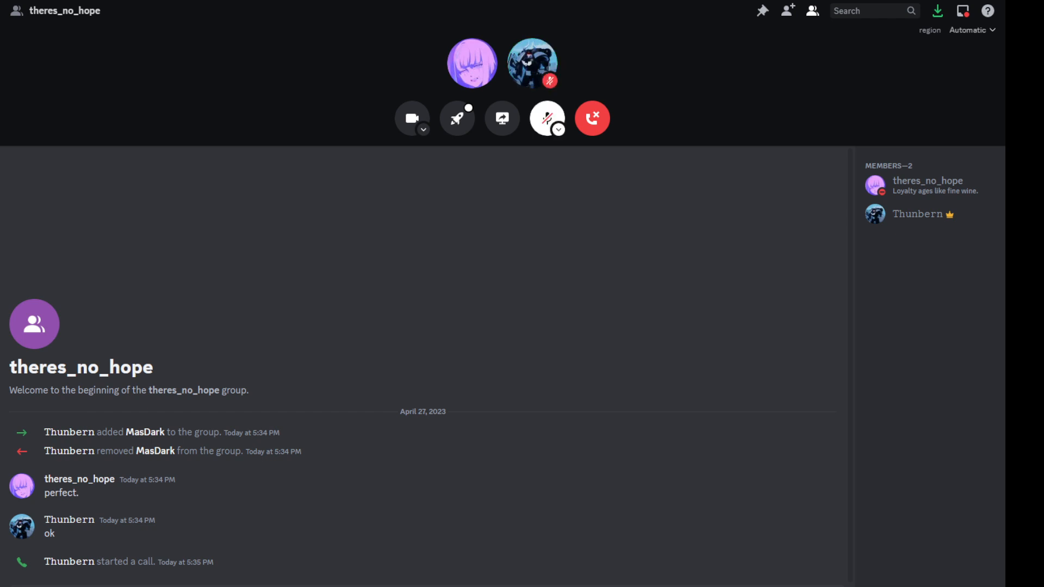
{"action": "left_click", "coordinate": [546, 118]}
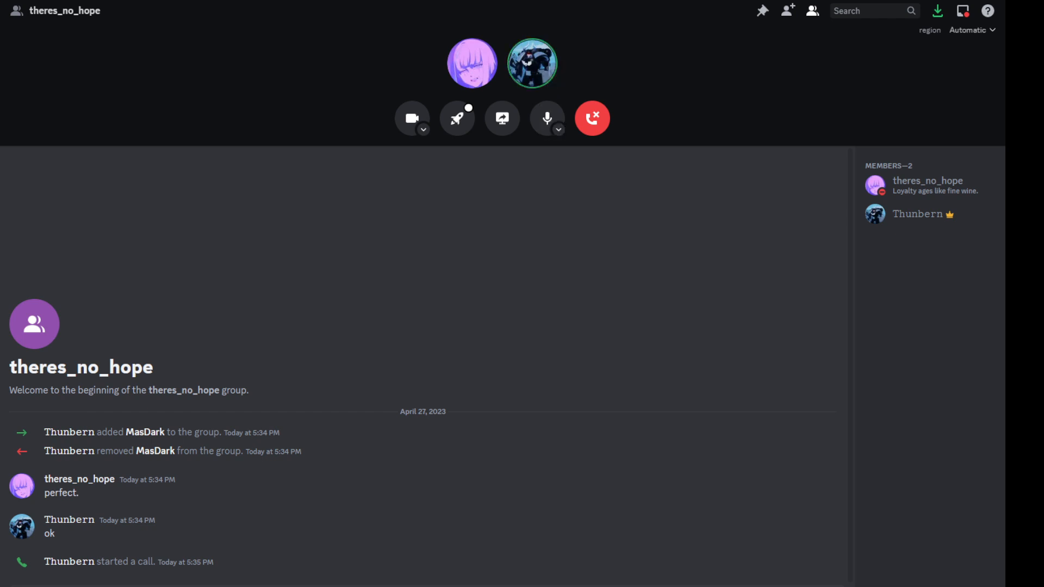